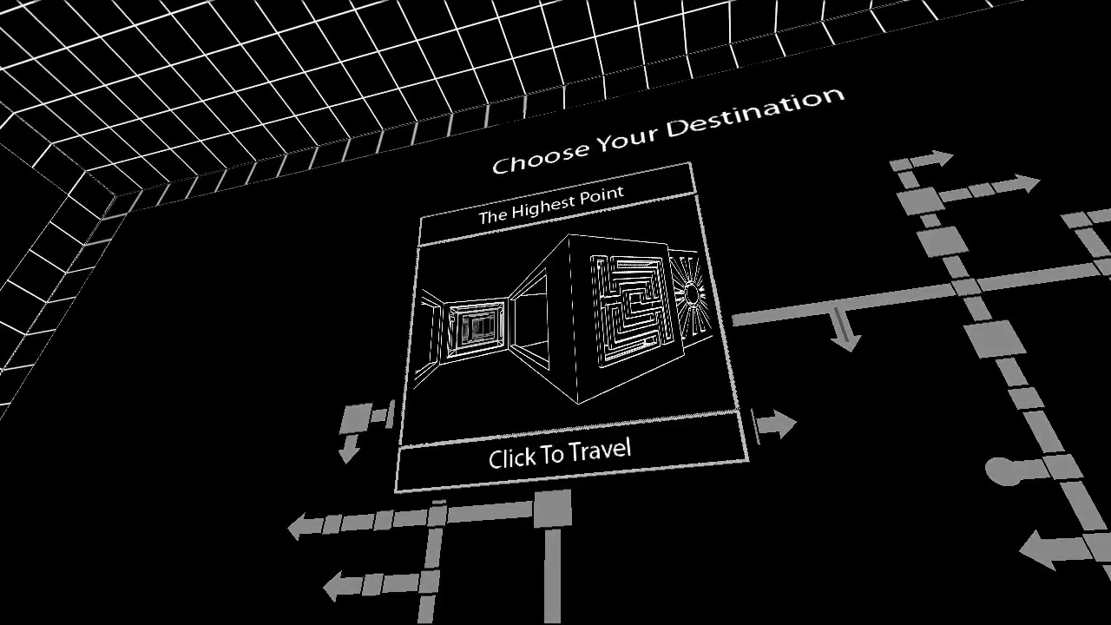
{"action": "left_click", "coordinate": [559, 451]}
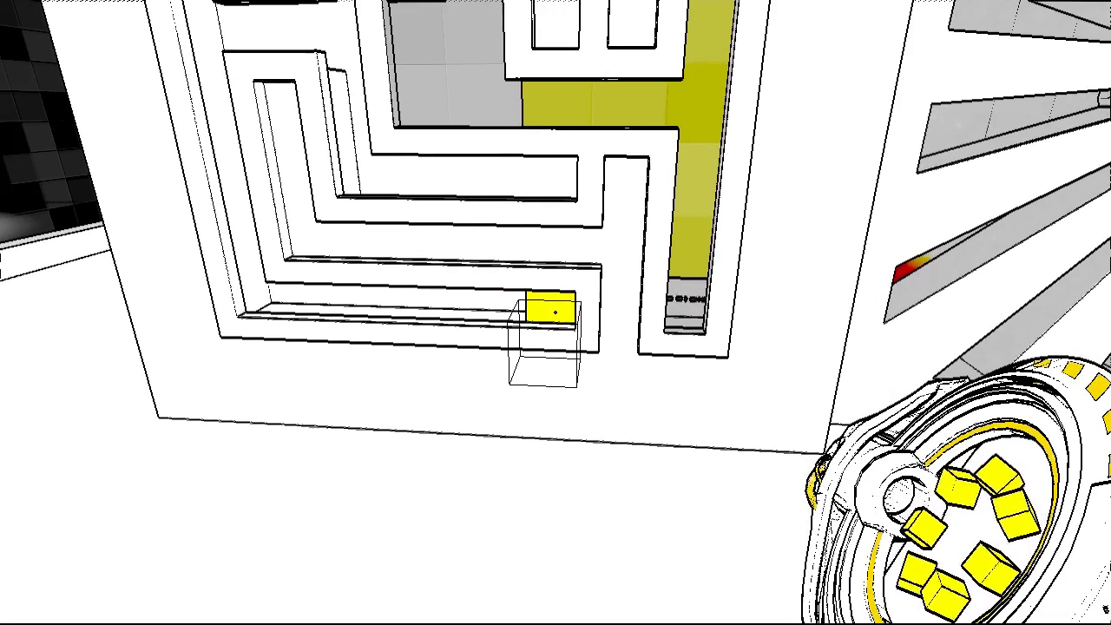
{"action": "left_click", "coordinate": [547, 314]}
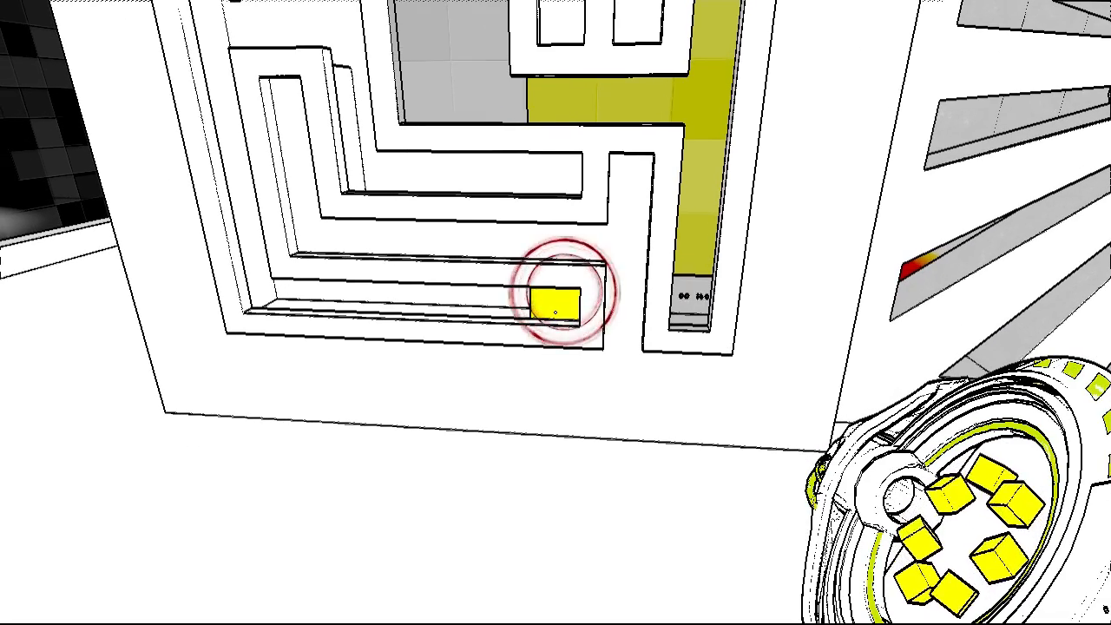